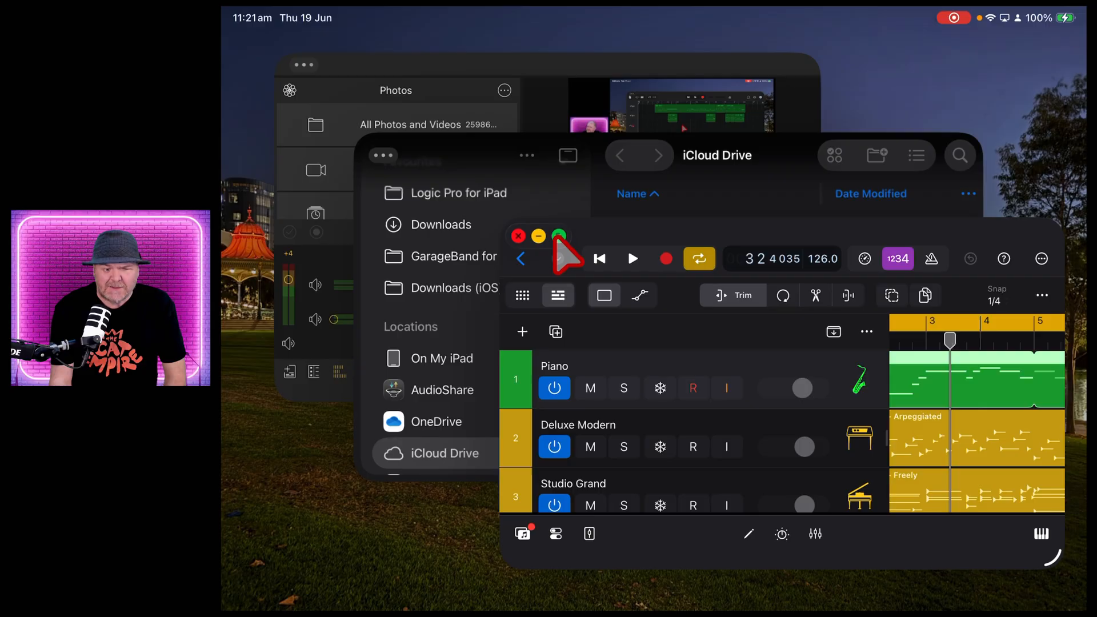
{"action": "mouse_move", "coordinate": [538, 238]}
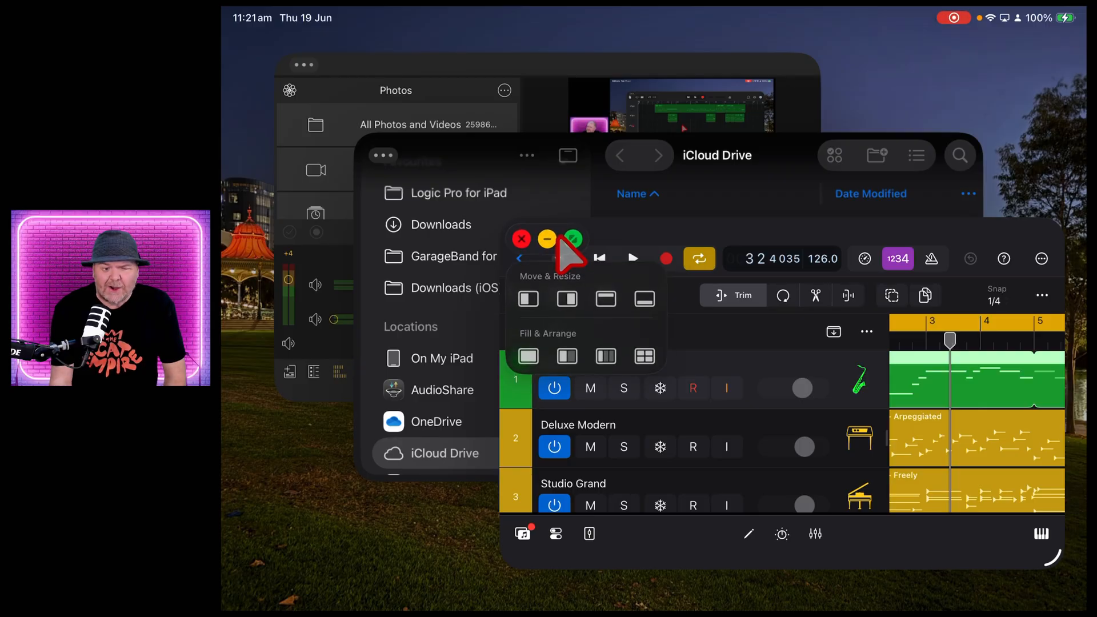
{"action": "mouse_move", "coordinate": [1063, 570]}
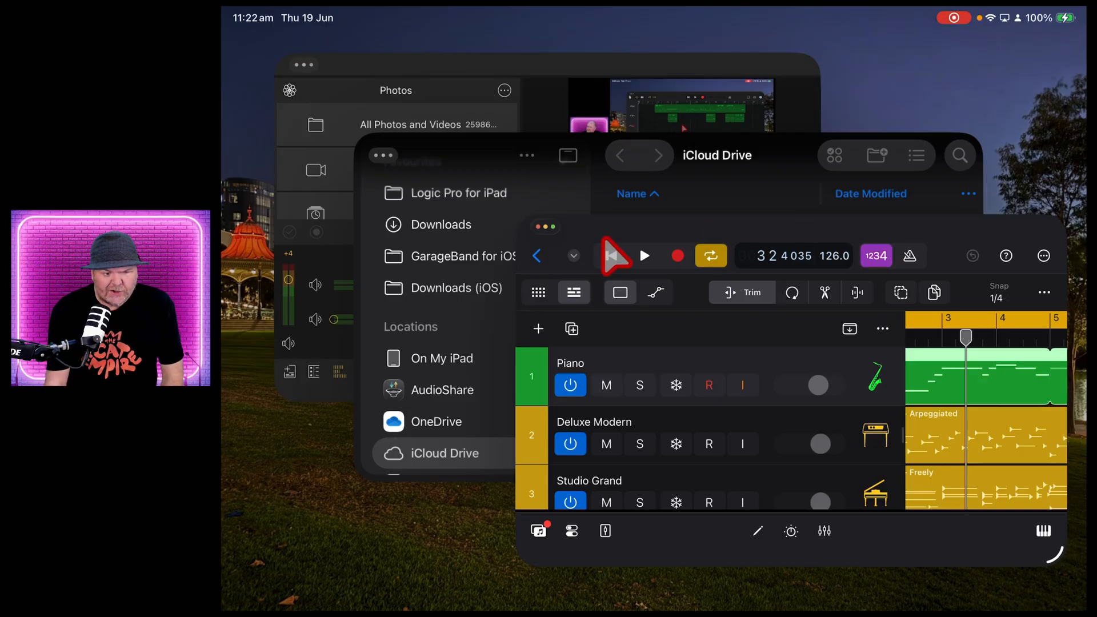
{"action": "mouse_move", "coordinate": [744, 252]}
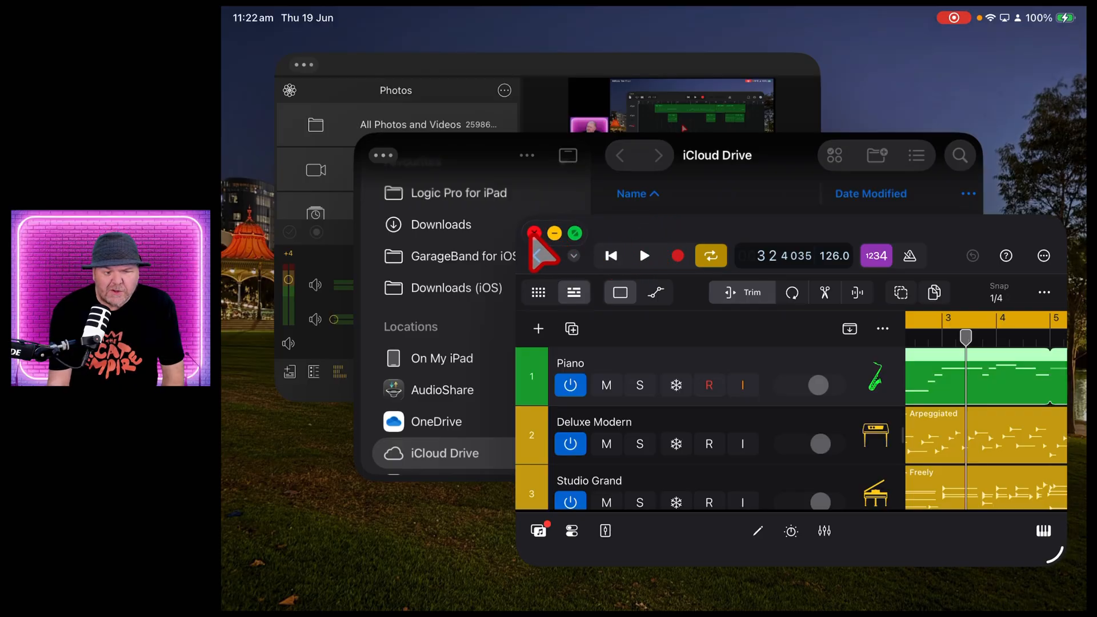
{"action": "mouse_move", "coordinate": [560, 252]}
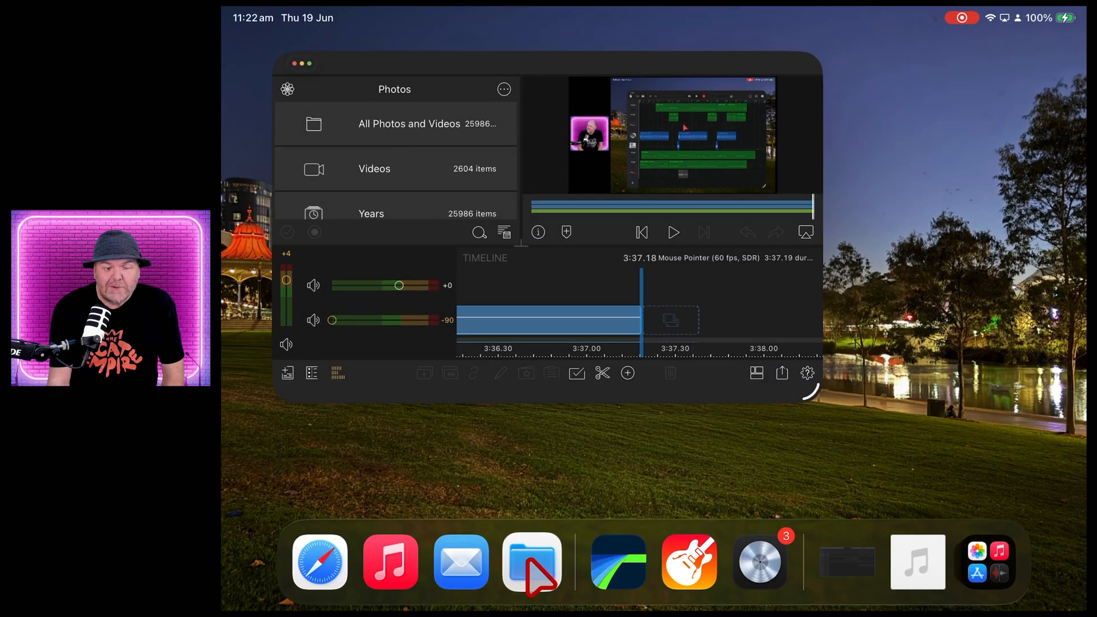
{"action": "mouse_move", "coordinate": [482, 168]}
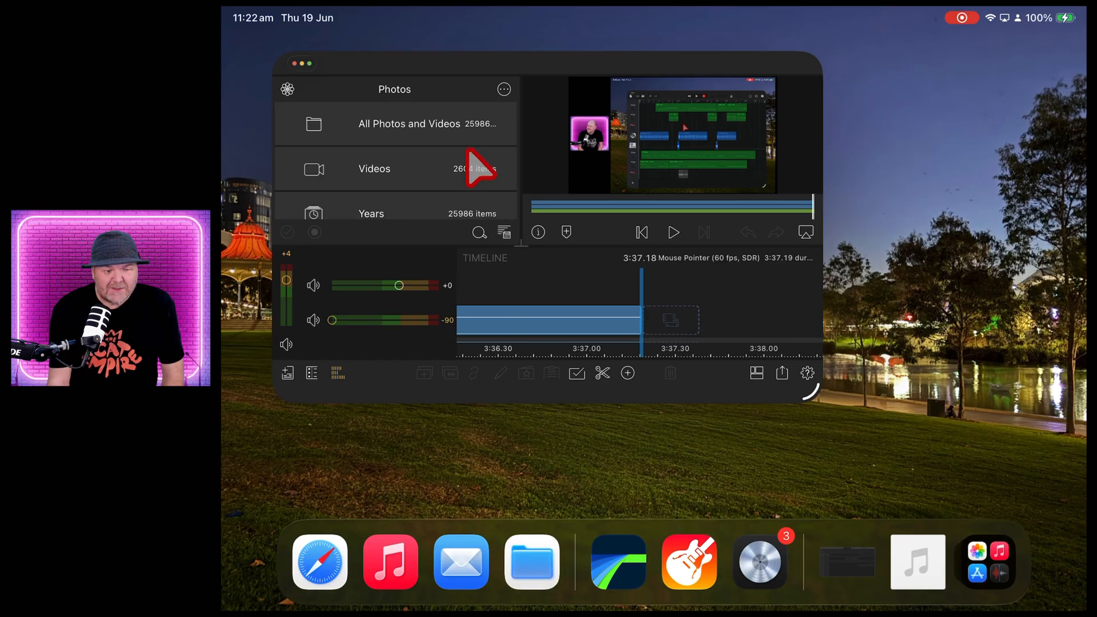
{"action": "mouse_move", "coordinate": [339, 88]}
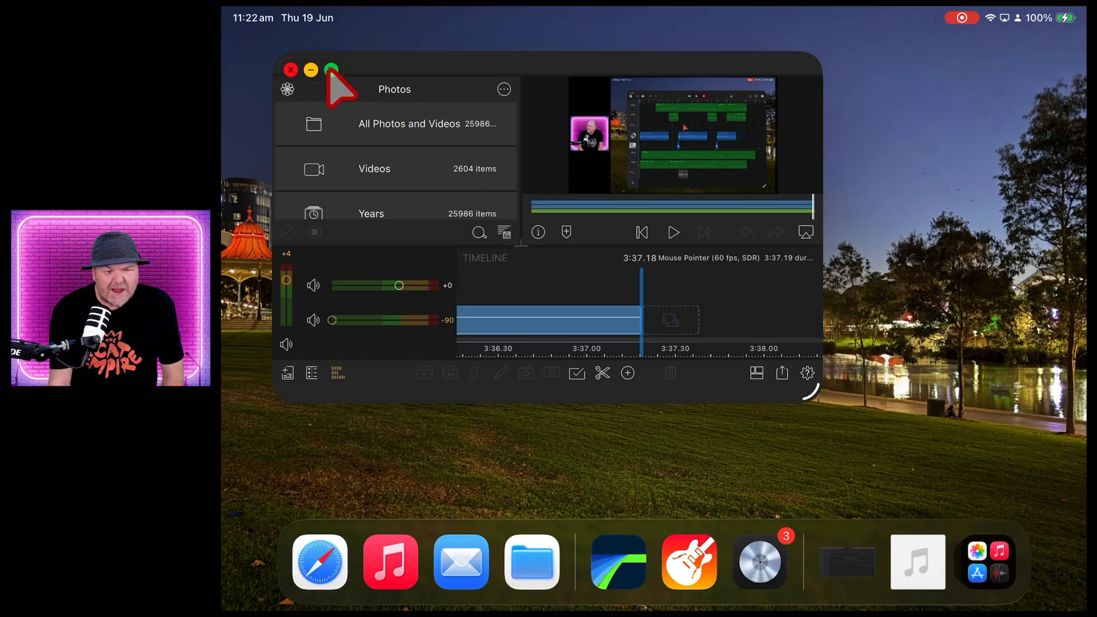
Expand LumaFusion to full screen with the green traffic-light button, showing its menu bar.
{"action": "left_click", "coordinate": [331, 70]}
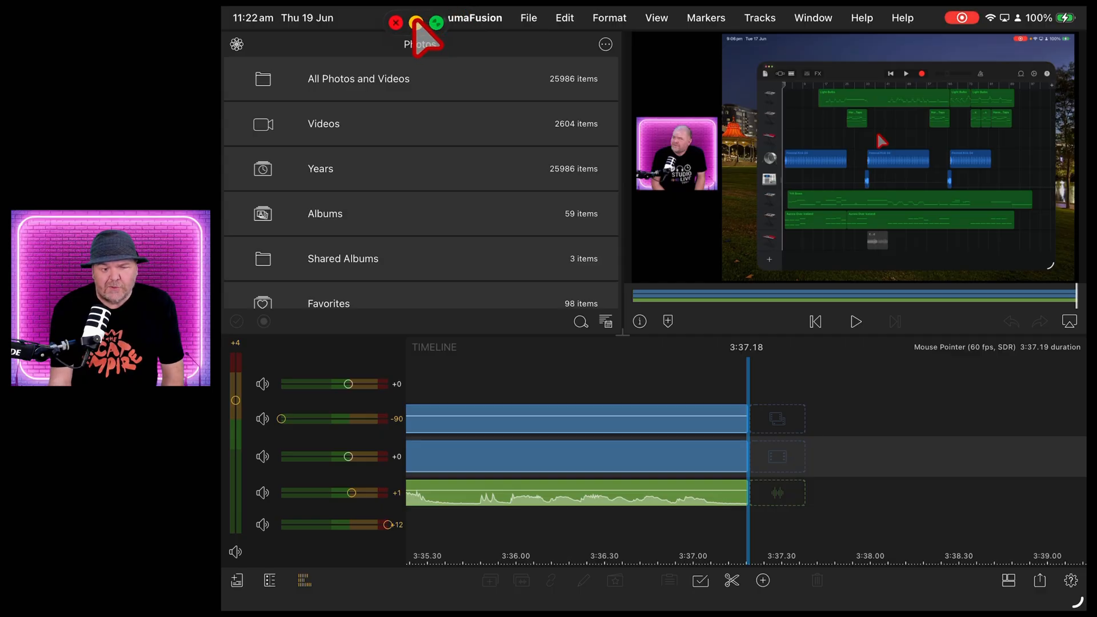
{"action": "left_click", "coordinate": [472, 17]}
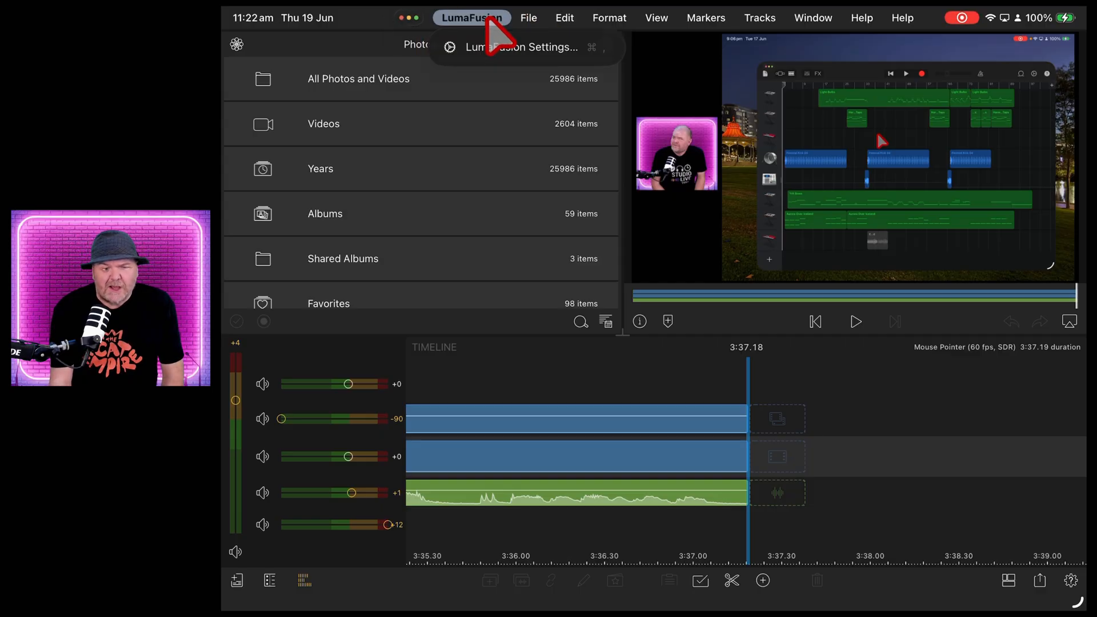
{"action": "left_click", "coordinate": [564, 18]}
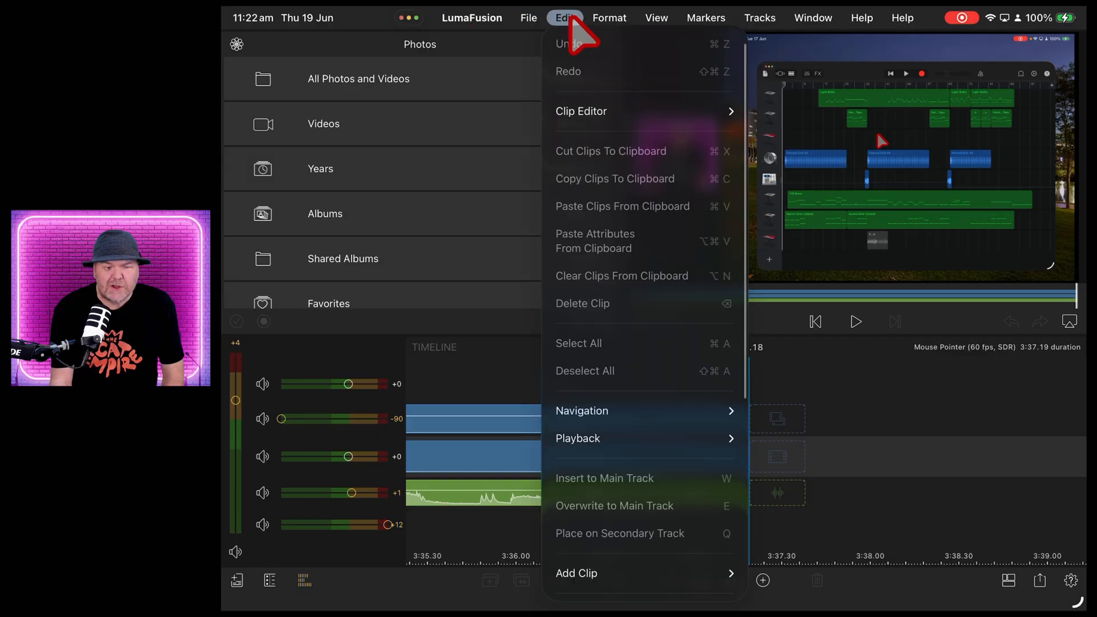
{"action": "left_click", "coordinate": [705, 17]}
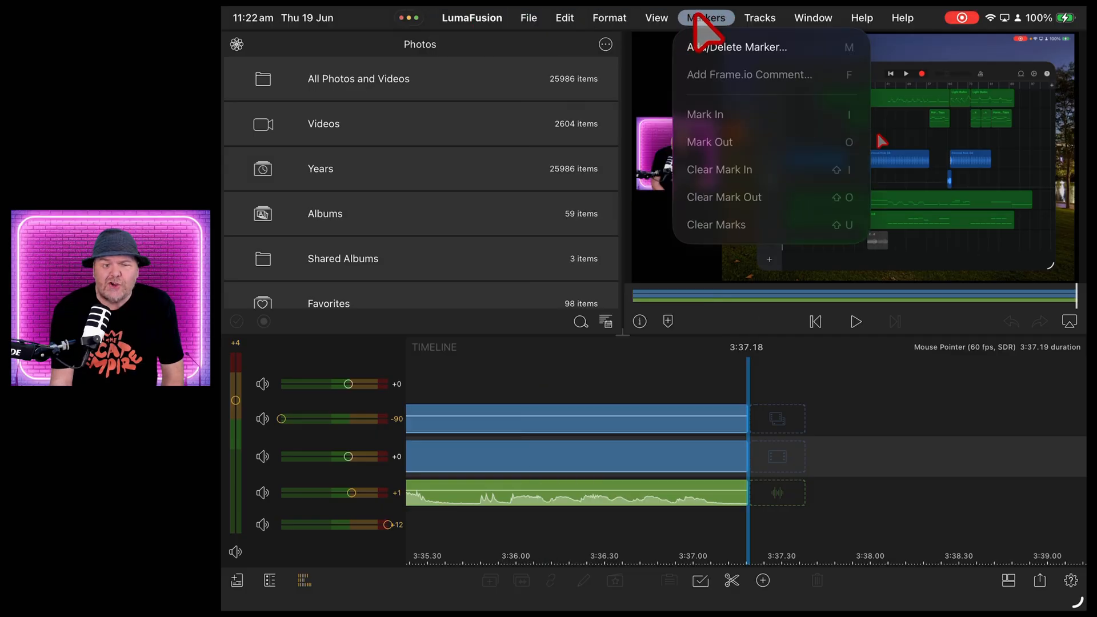
{"action": "left_click", "coordinate": [813, 18]}
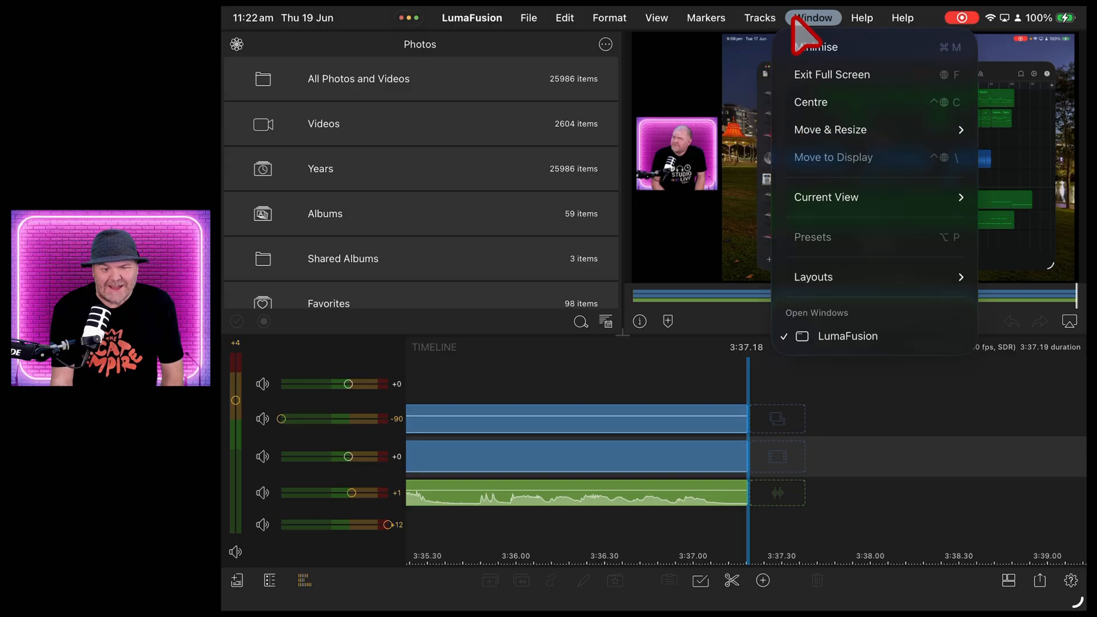
{"action": "left_click", "coordinate": [902, 18]}
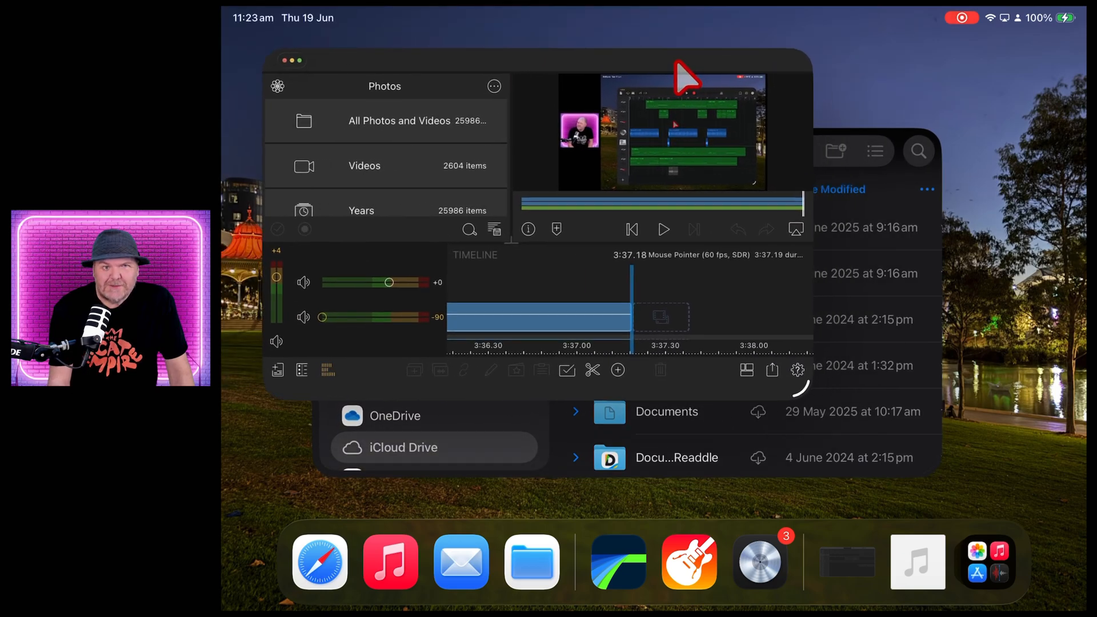
{"action": "mouse_move", "coordinate": [903, 202]}
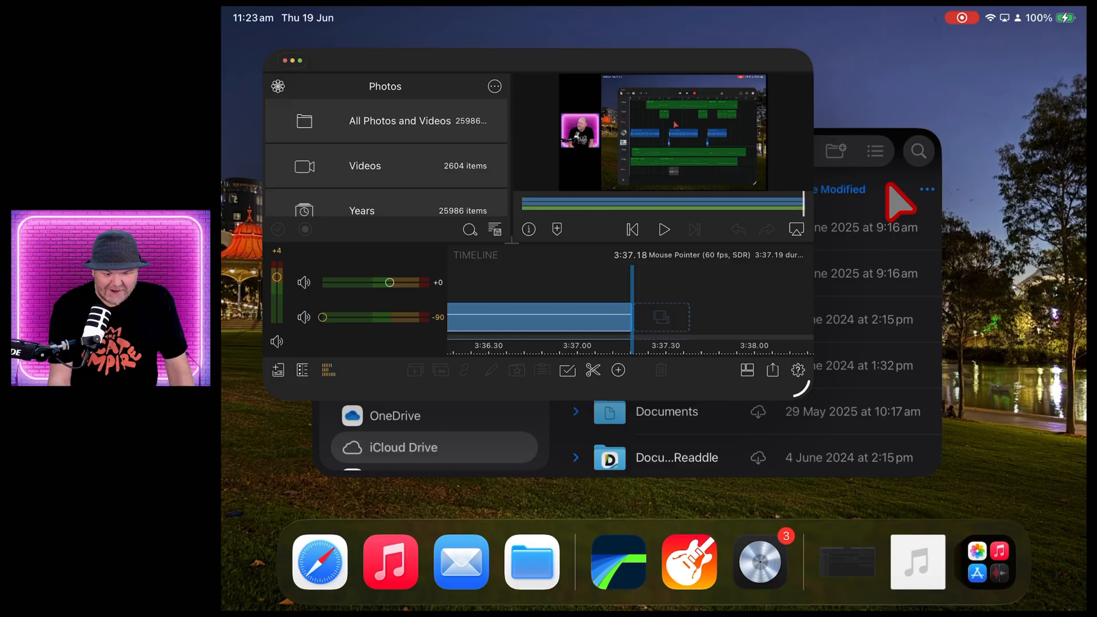
{"action": "mouse_move", "coordinate": [325, 90]}
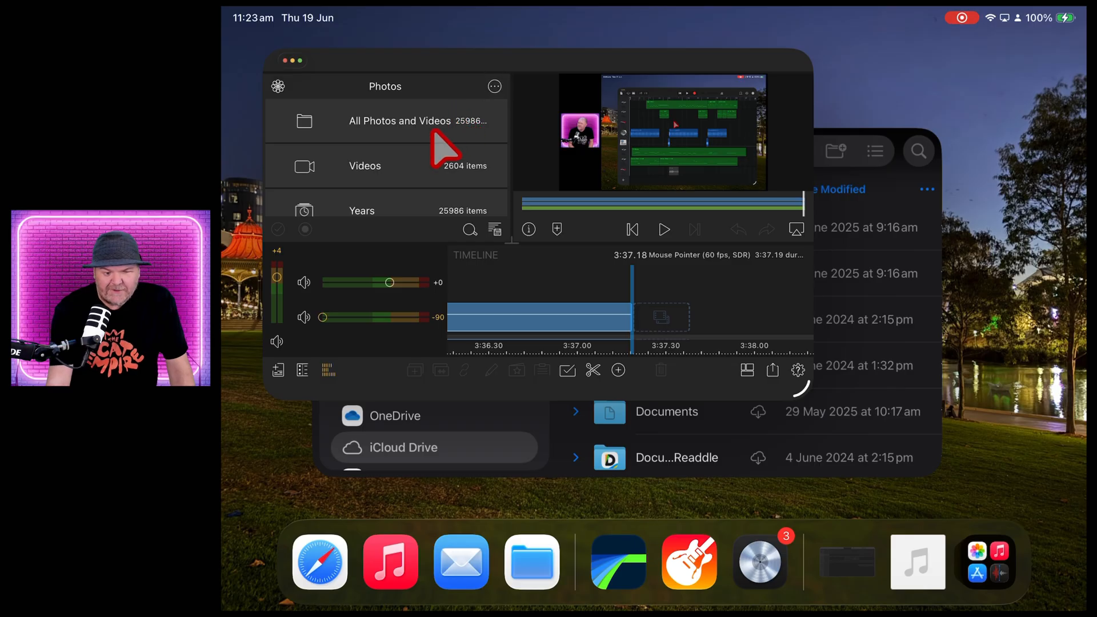
{"action": "mouse_move", "coordinate": [322, 84]}
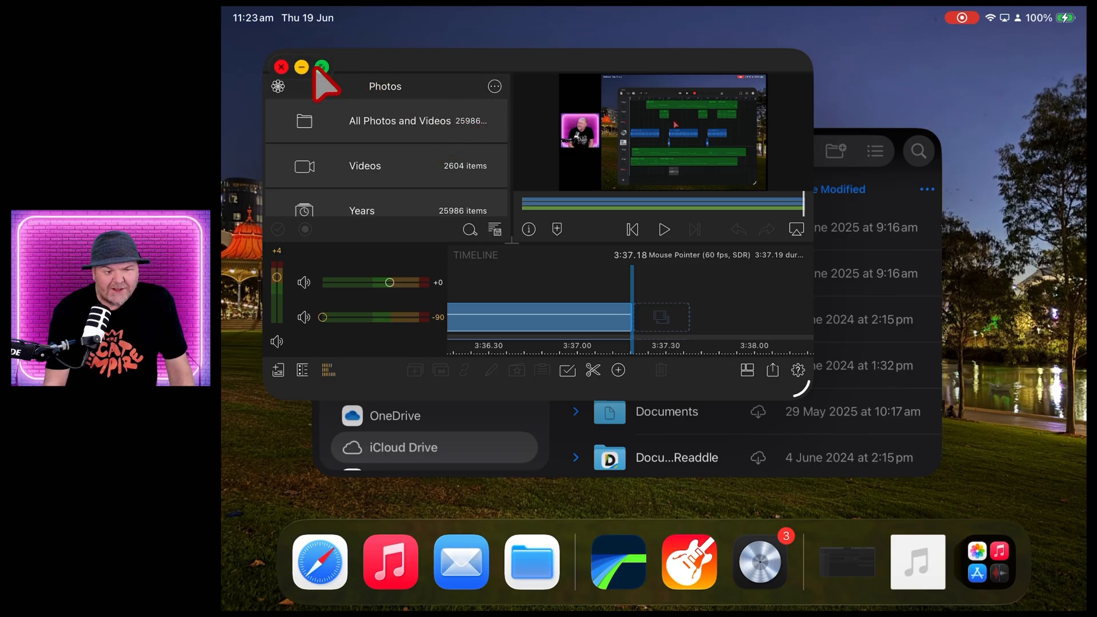
Move the LumaFusion window right and lower so it overlaps the Files window.
{"action": "left_click", "coordinate": [321, 66]}
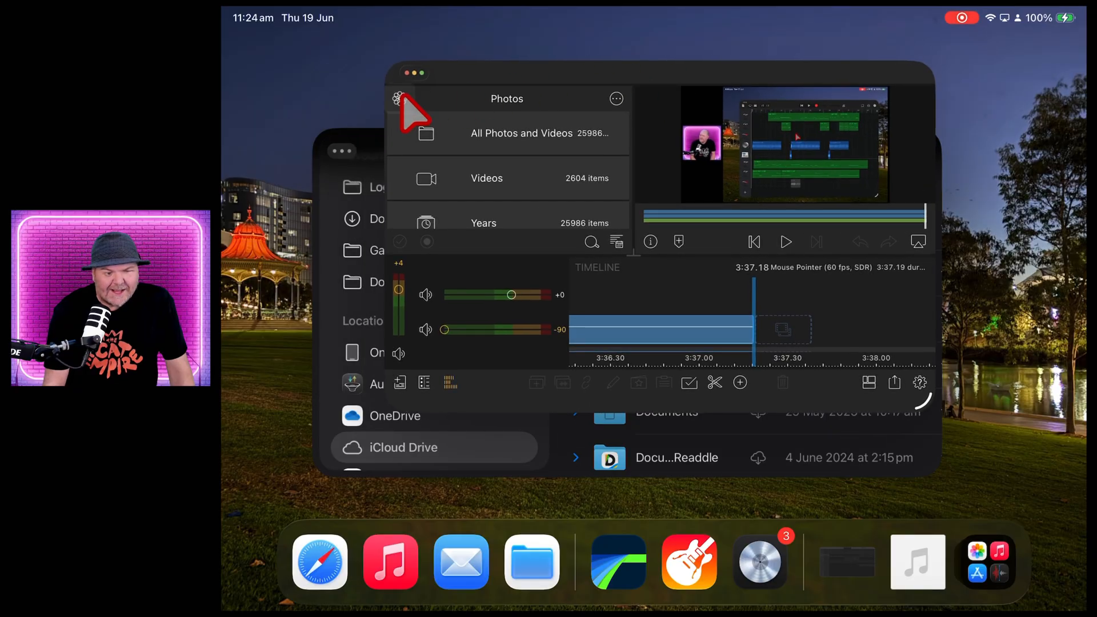
{"action": "mouse_move", "coordinate": [575, 90]}
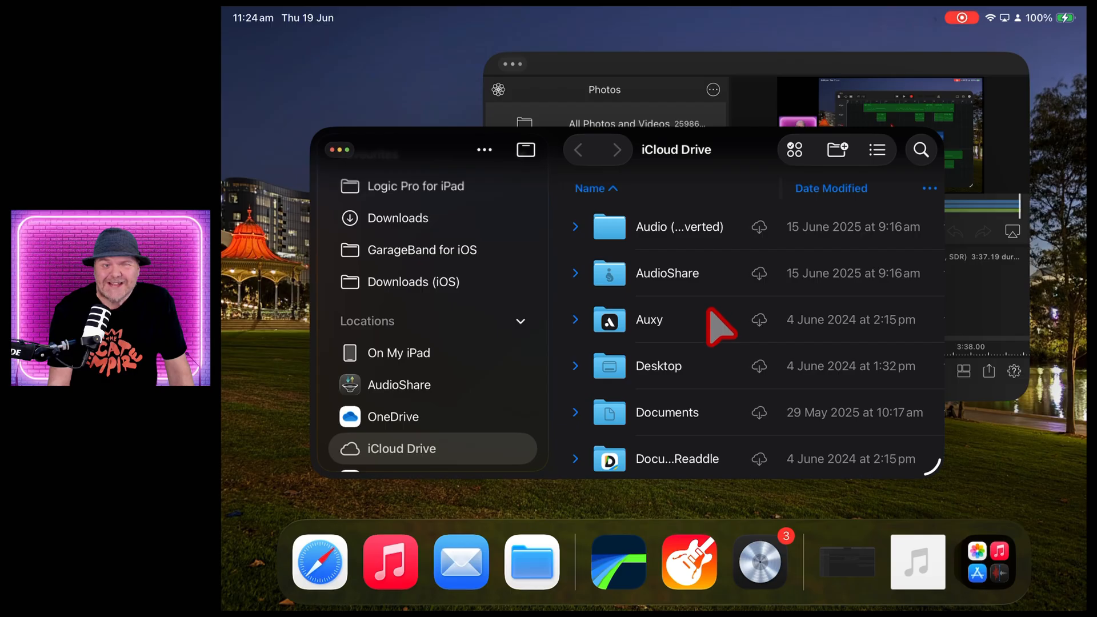
{"action": "mouse_move", "coordinate": [420, 152]}
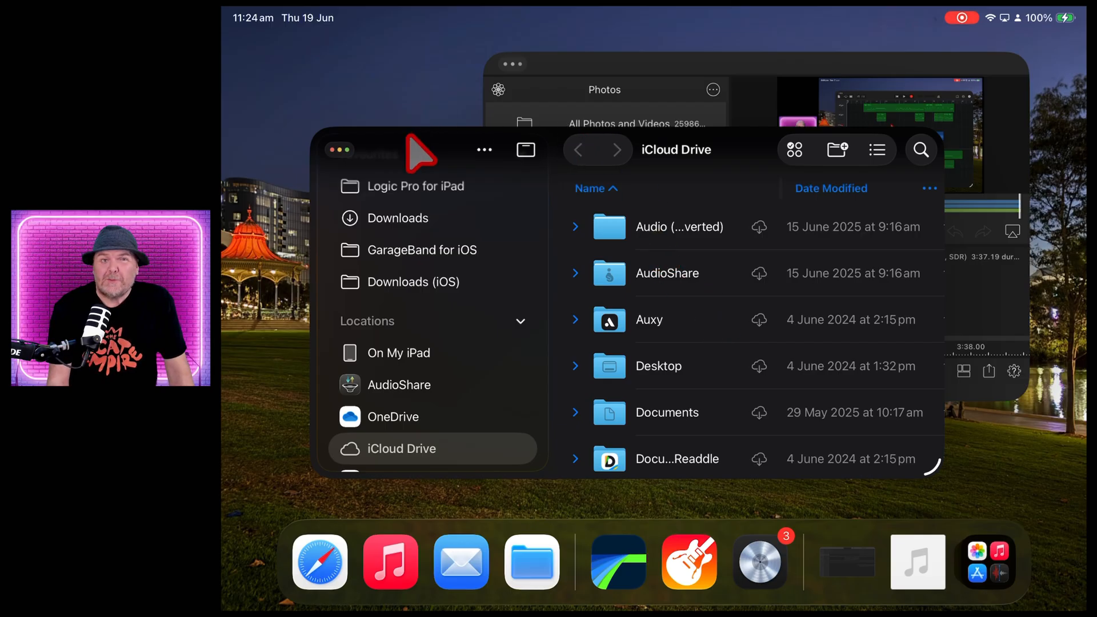